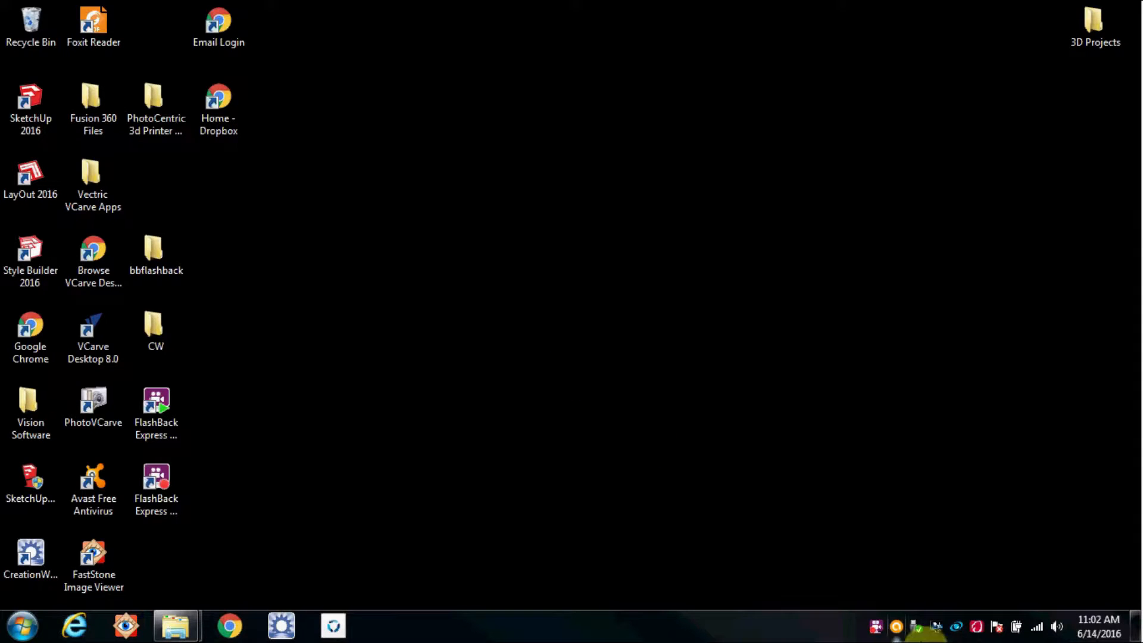
Step: Launch Creative Workshop from the taskbar and receive the Trial Expired message
{"action": "left_click", "coordinate": [875, 627]}
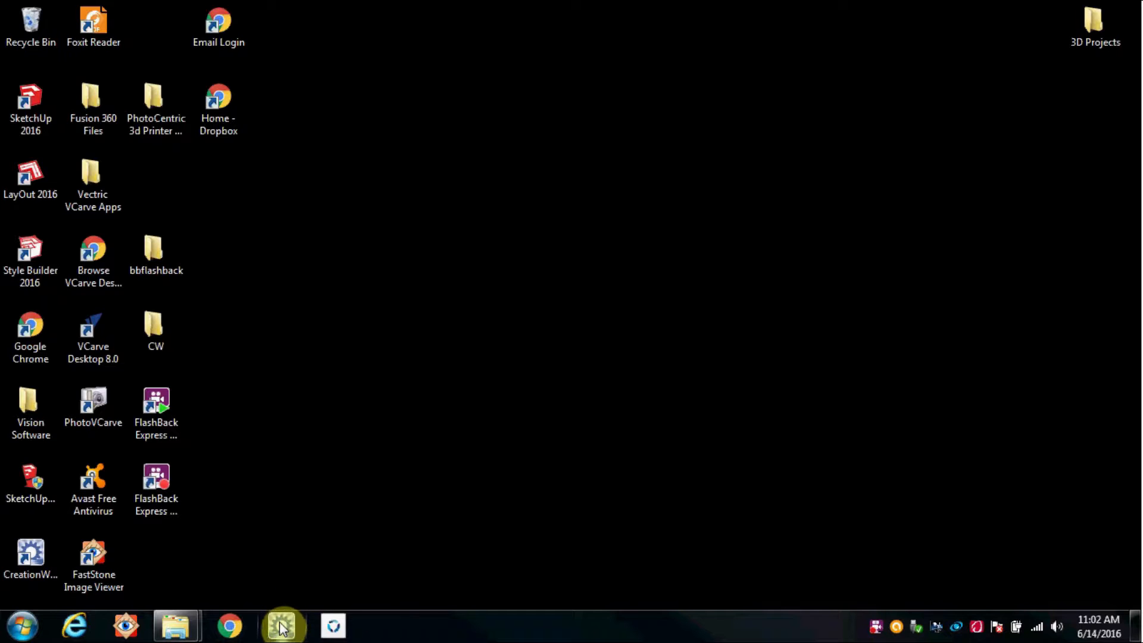
{"action": "left_click", "coordinate": [281, 625]}
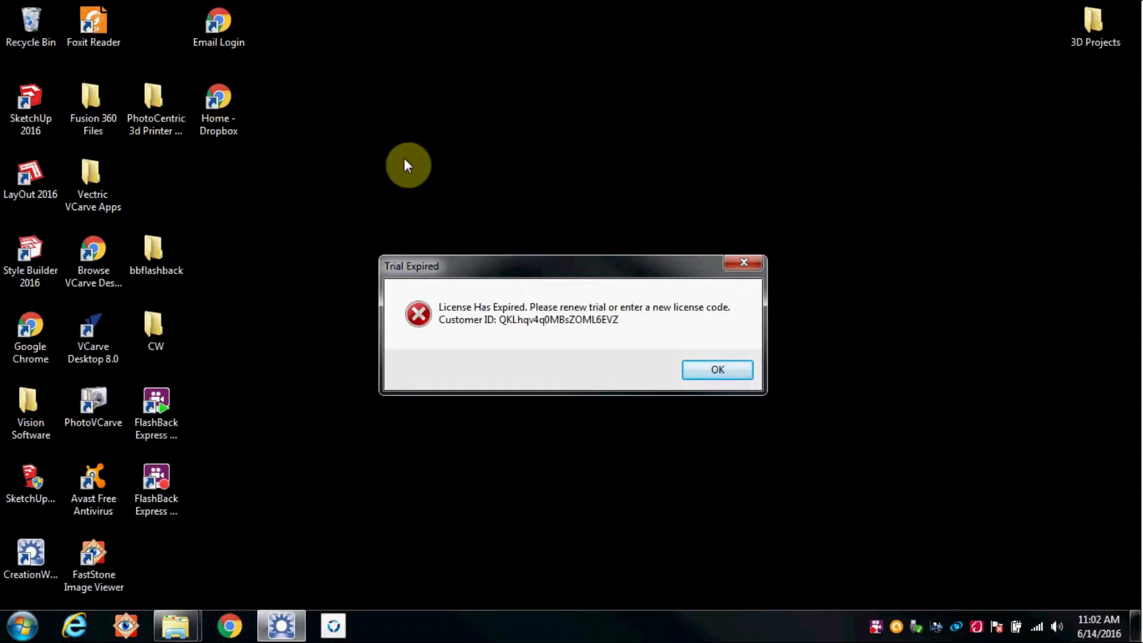
{"action": "mouse_move", "coordinate": [926, 387]}
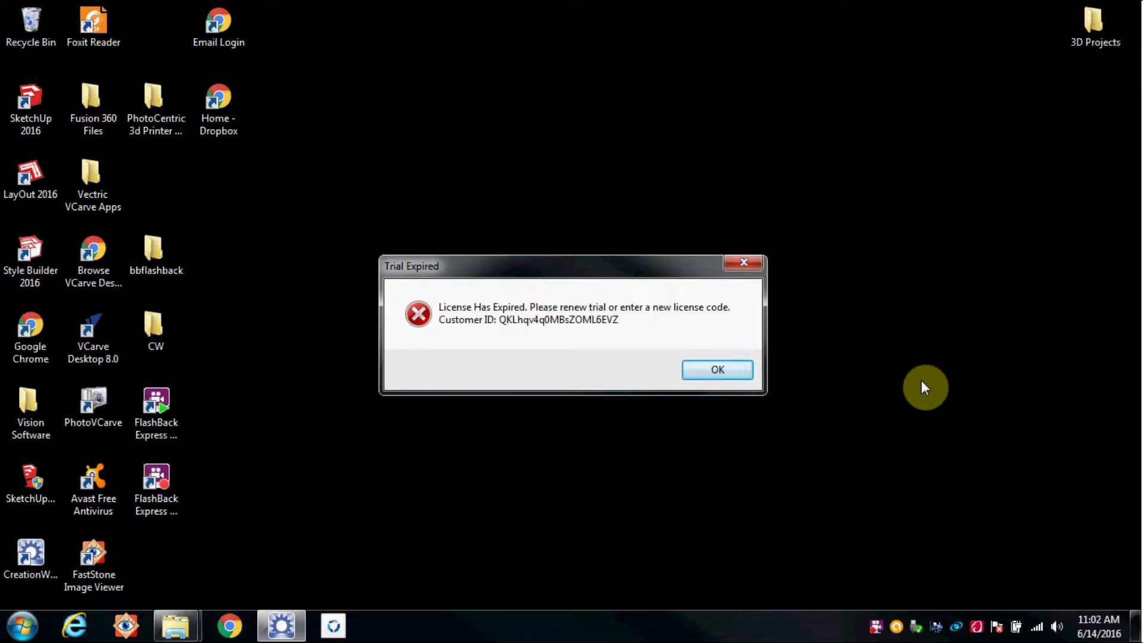
{"action": "mouse_move", "coordinate": [834, 394]}
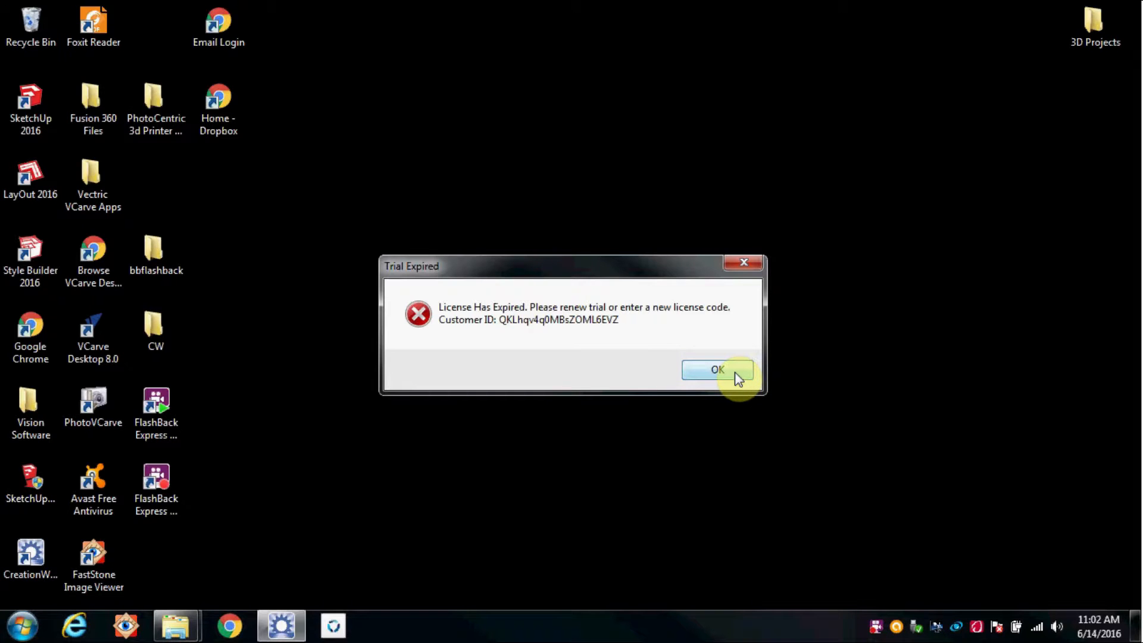
Step: Dismiss the expiry notice and open the Registration code Serial PDF from the PhotoCentric manuals folder
{"action": "left_click", "coordinate": [716, 369]}
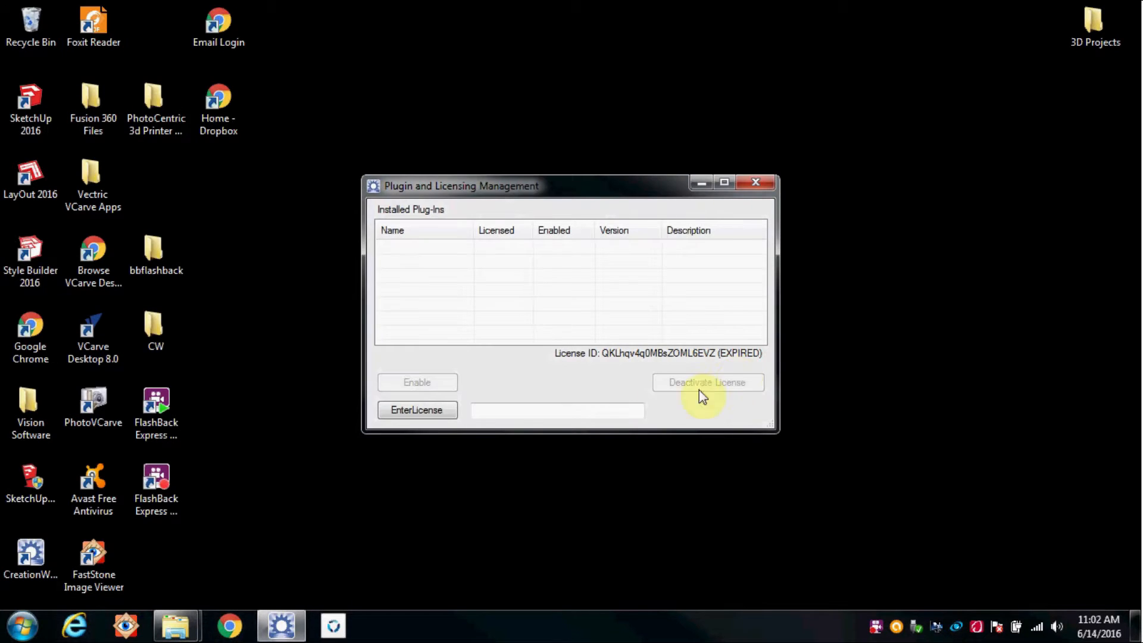
{"action": "mouse_move", "coordinate": [175, 203]}
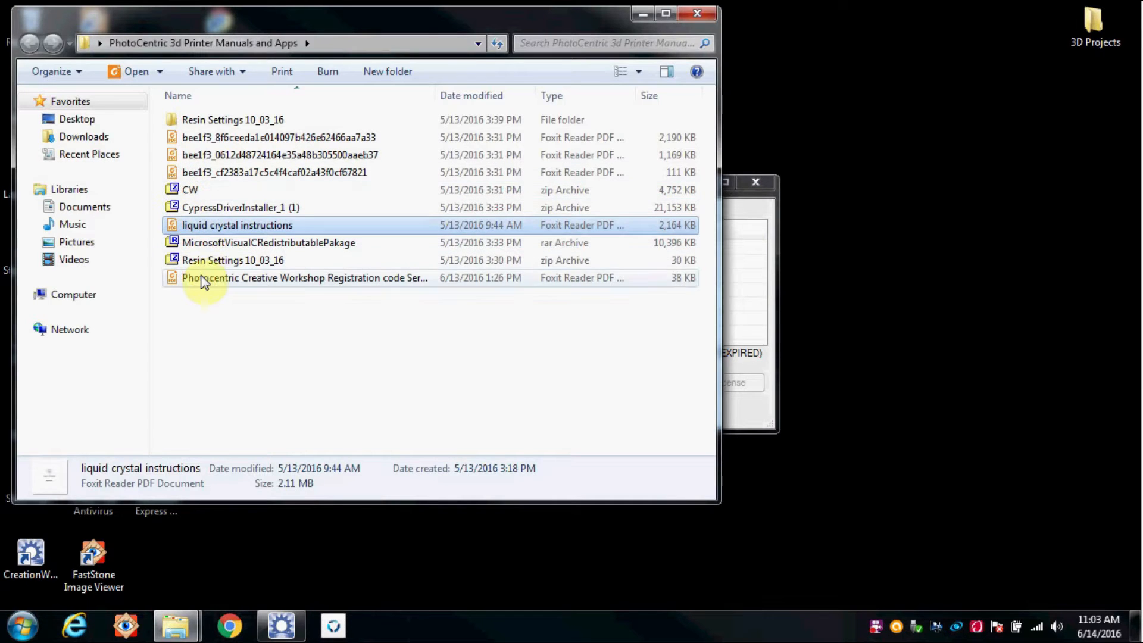
{"action": "double_click", "coordinate": [305, 277]}
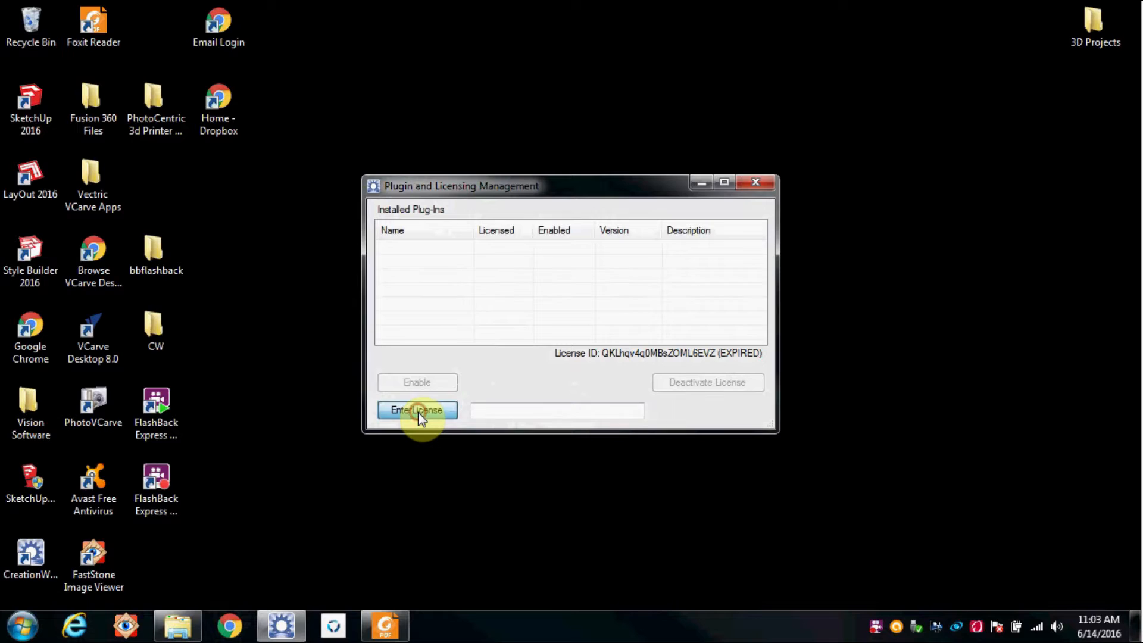
{"action": "left_click", "coordinate": [416, 410]}
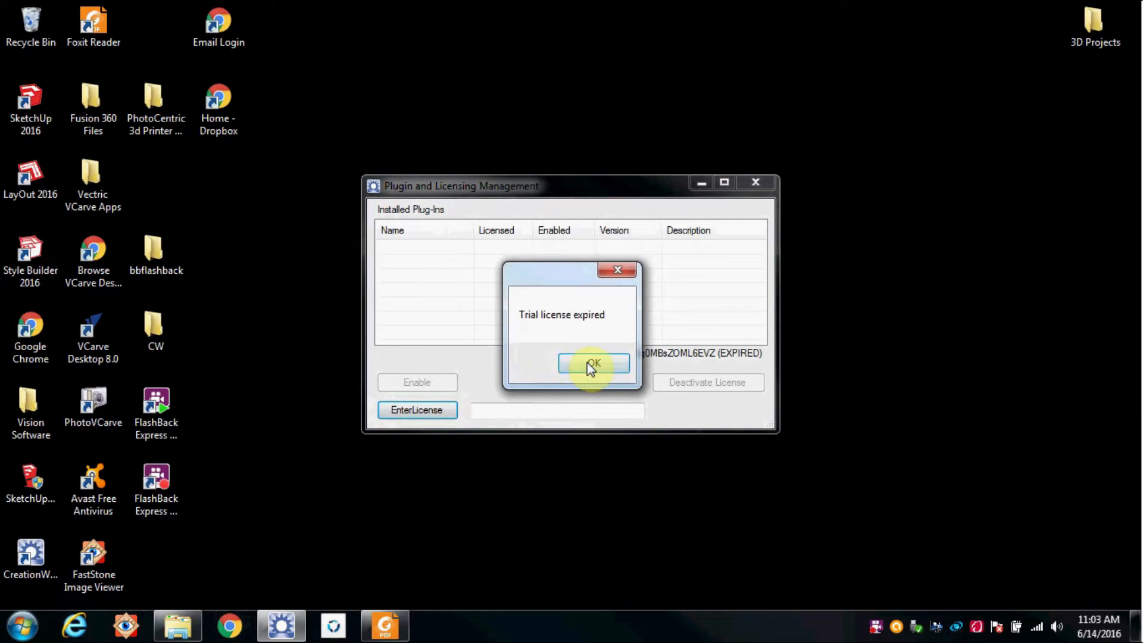
{"action": "left_click", "coordinate": [593, 364]}
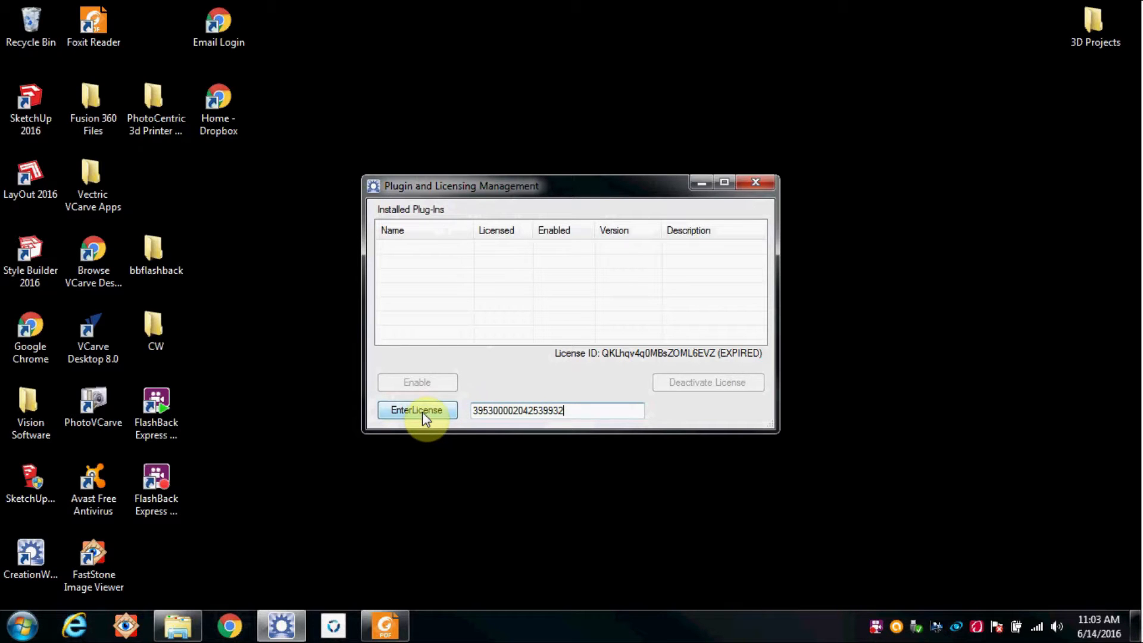
{"action": "left_click", "coordinate": [417, 409]}
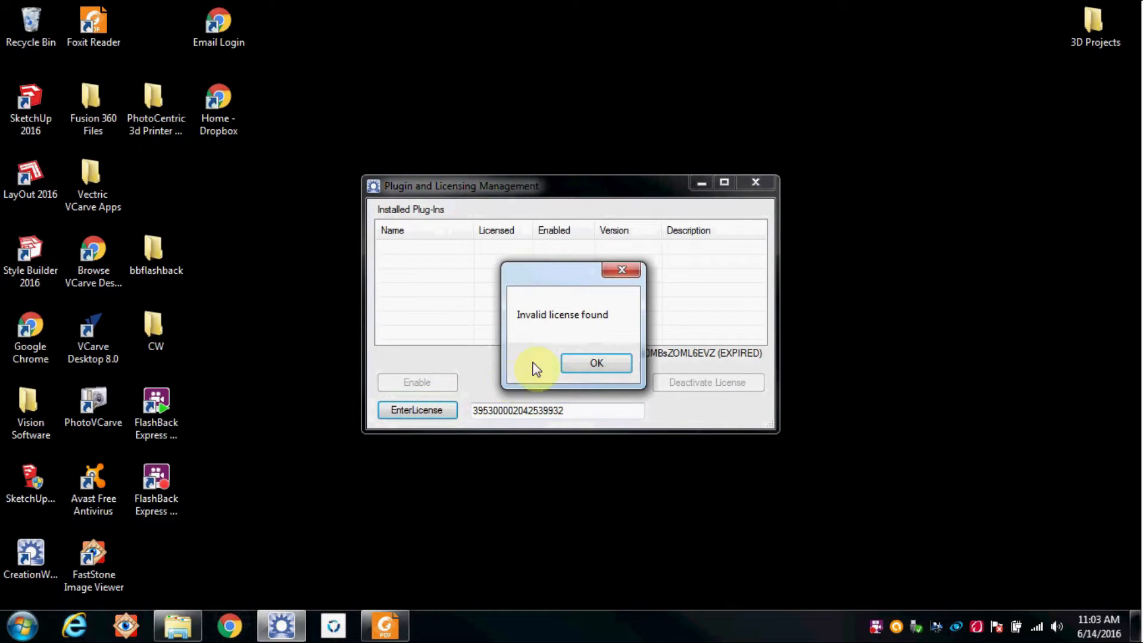
{"action": "mouse_move", "coordinate": [631, 342]}
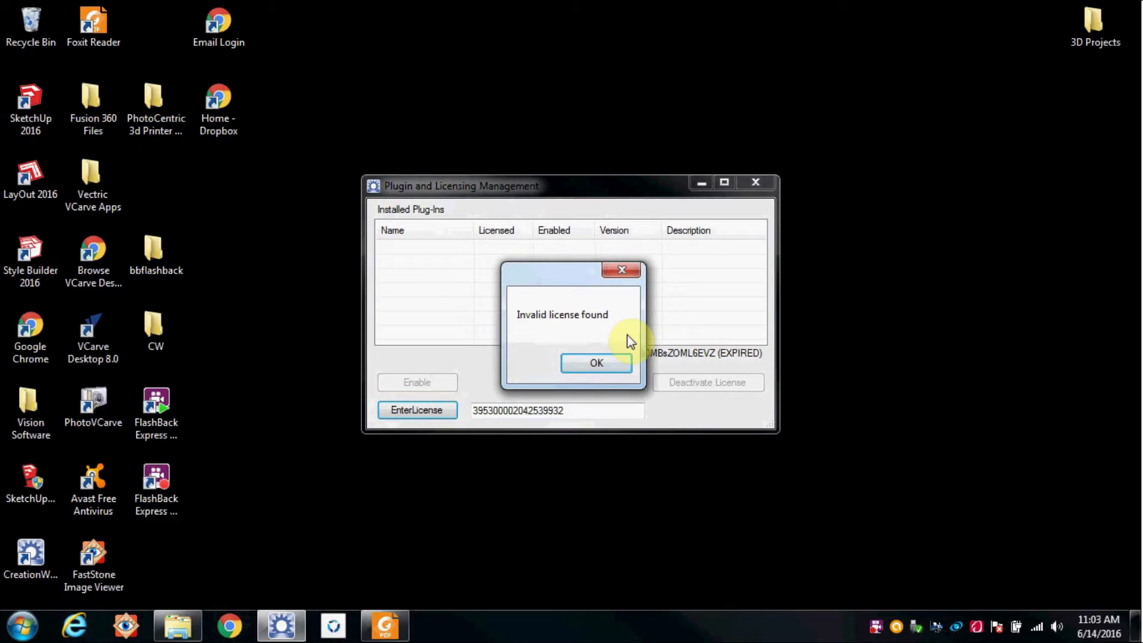
{"action": "mouse_move", "coordinate": [385, 625]}
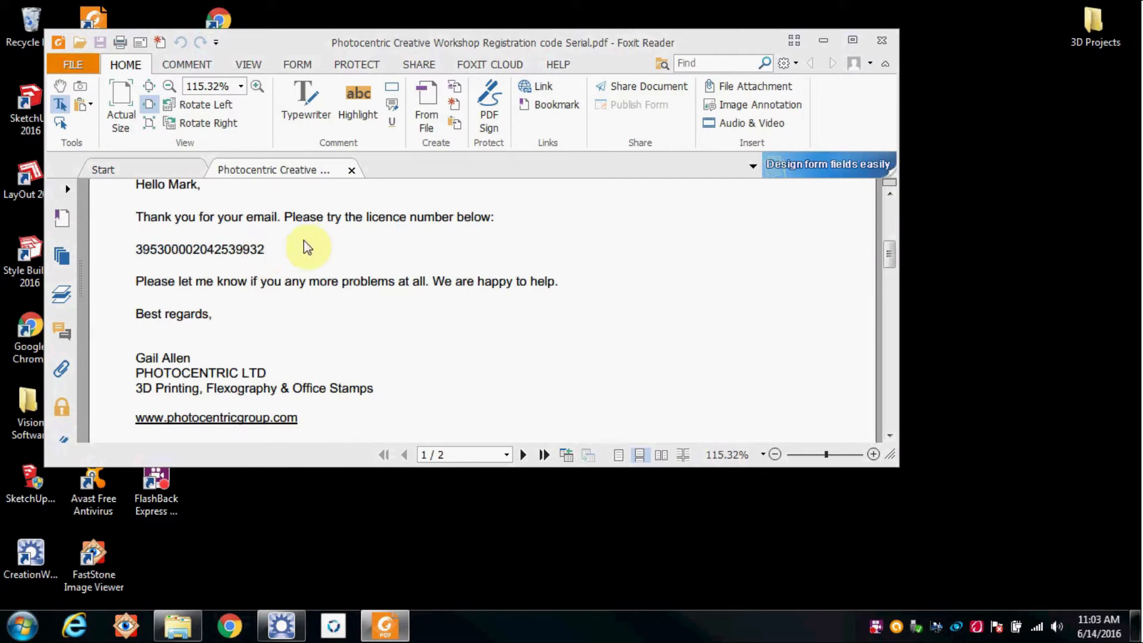
{"action": "mouse_move", "coordinate": [261, 275]}
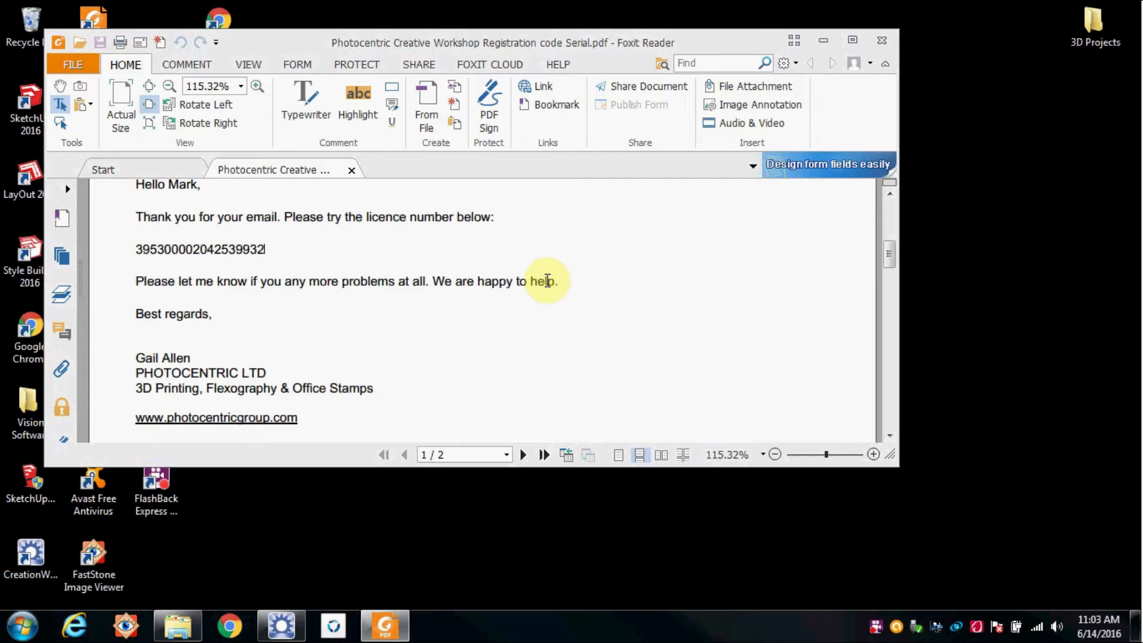
{"action": "mouse_move", "coordinate": [430, 406]}
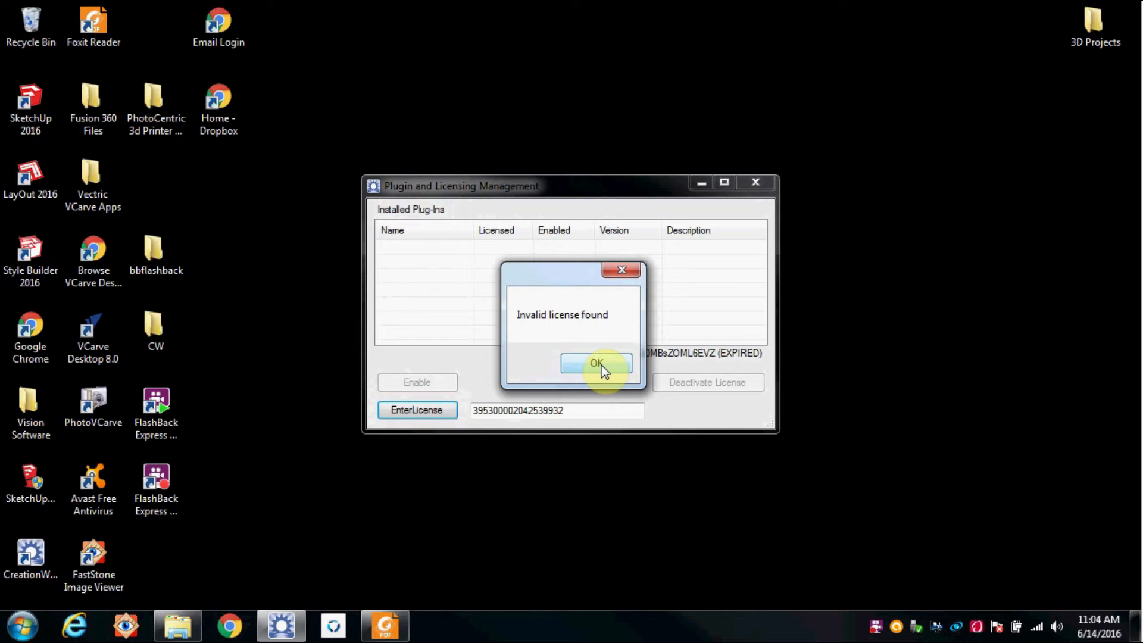
{"action": "mouse_move", "coordinate": [573, 277]}
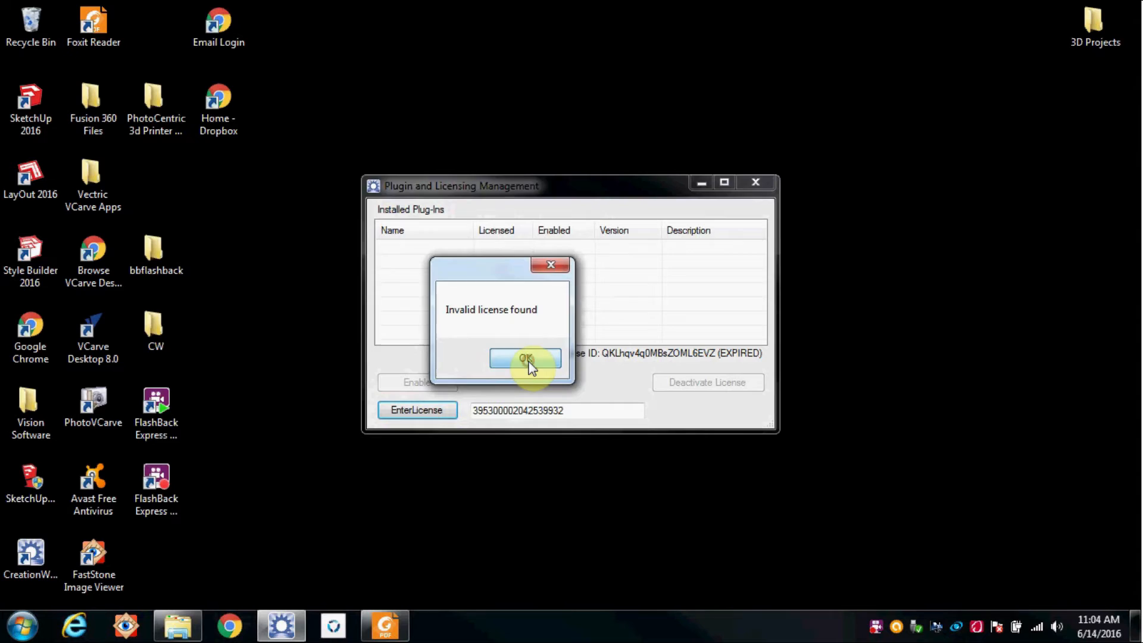
Step: Dismiss the invalid-license message, close the licensing window and confirm quitting to the desktop
{"action": "left_click", "coordinate": [525, 359]}
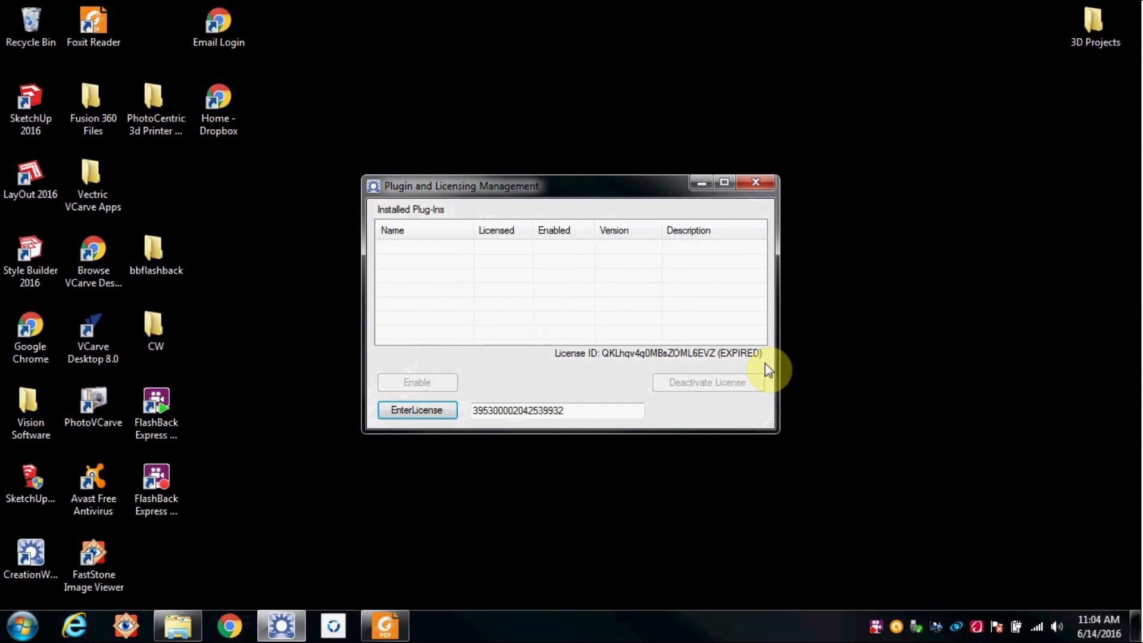
{"action": "mouse_move", "coordinate": [756, 182]}
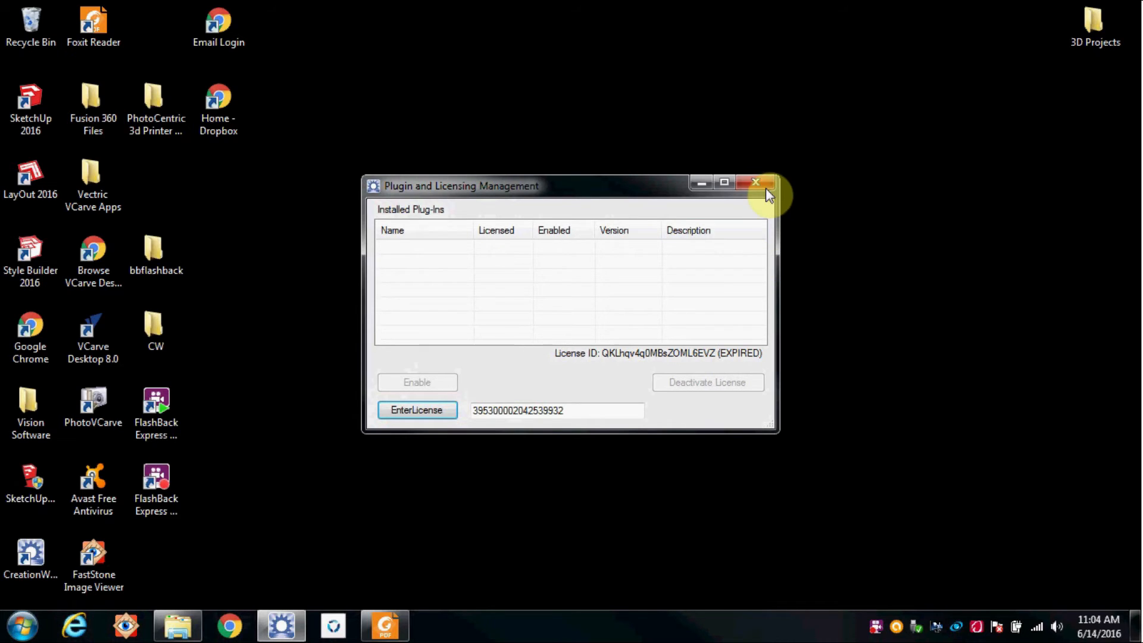
{"action": "mouse_move", "coordinate": [756, 182]}
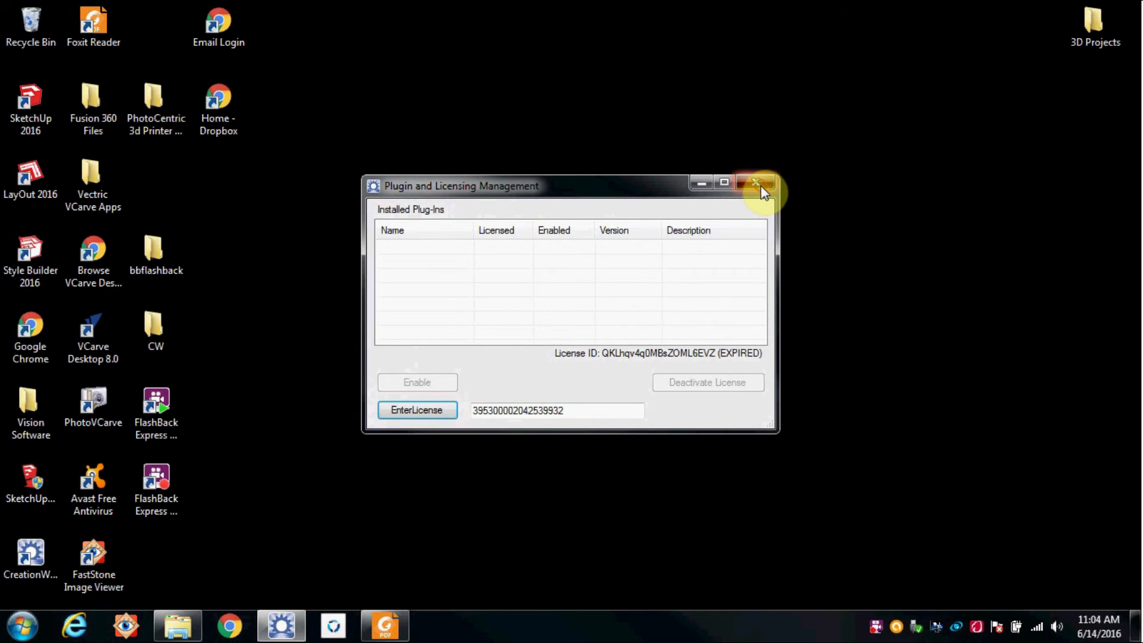
{"action": "left_click", "coordinate": [757, 183]}
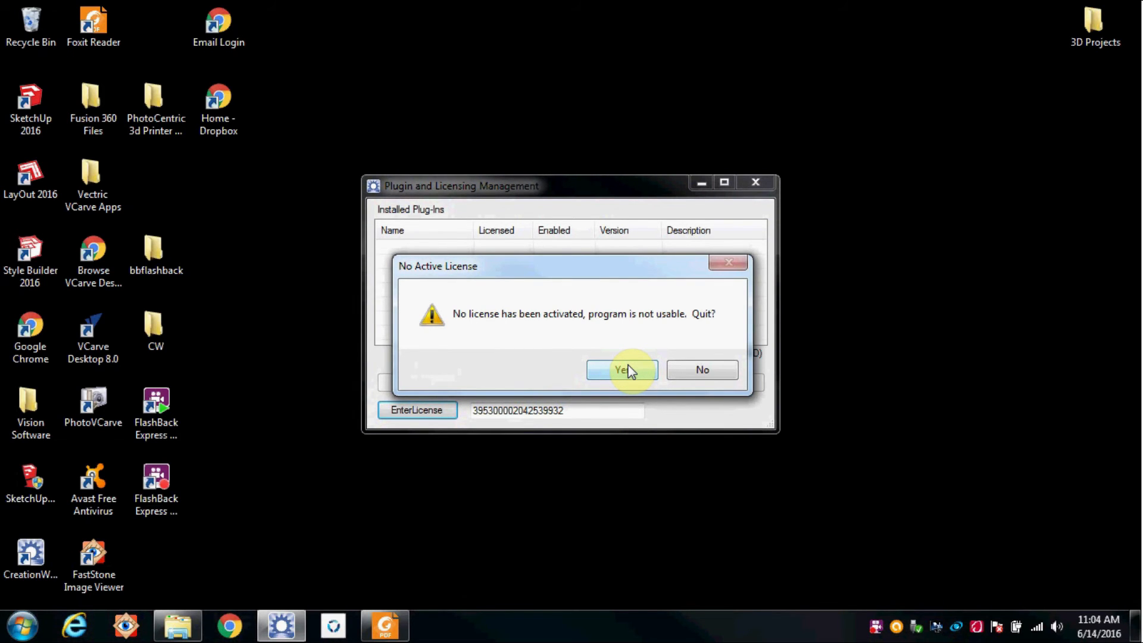
{"action": "left_click", "coordinate": [621, 369]}
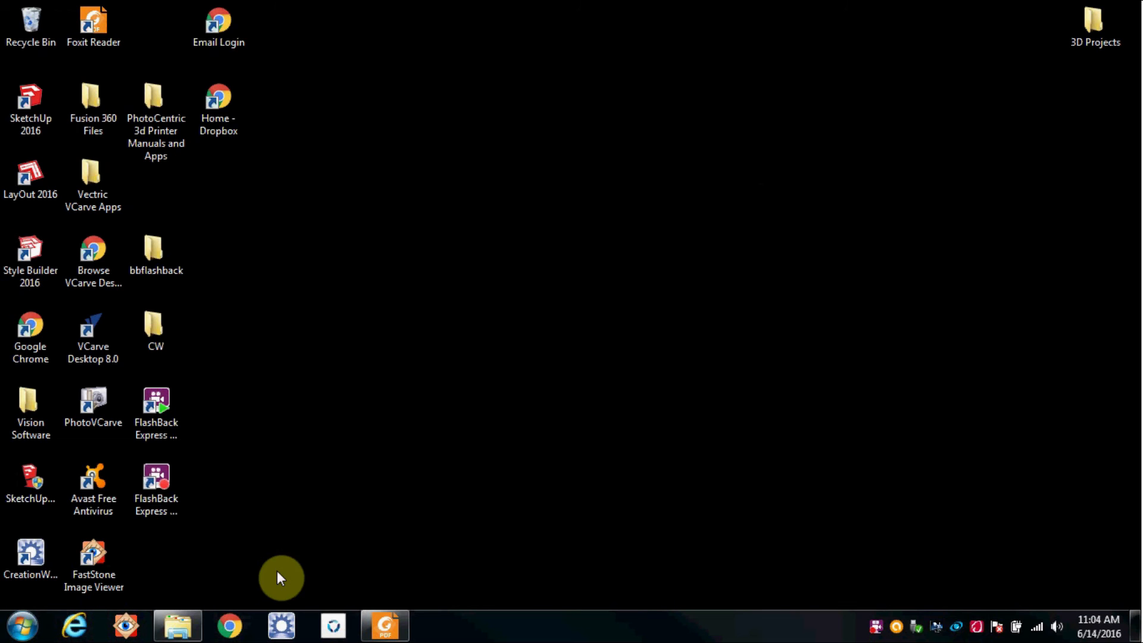